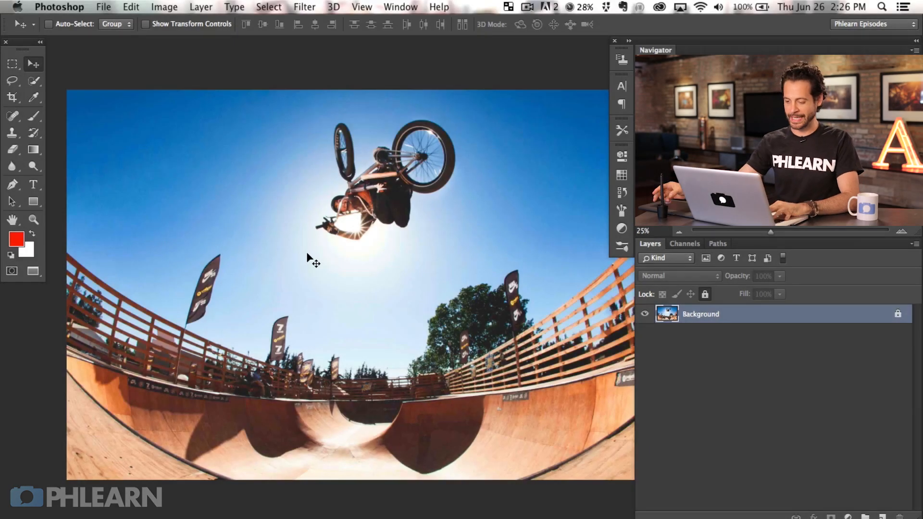
mouse_move(502, 329)
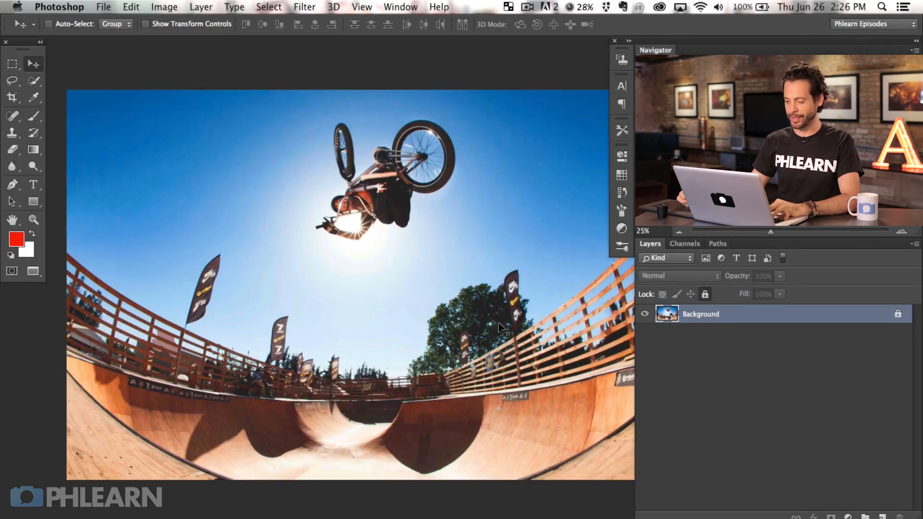
mouse_move(497, 330)
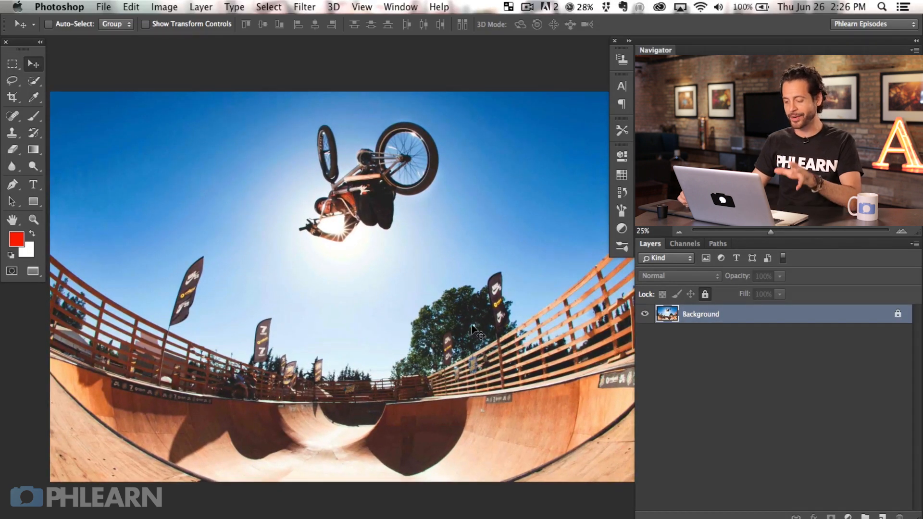
mouse_move(467, 333)
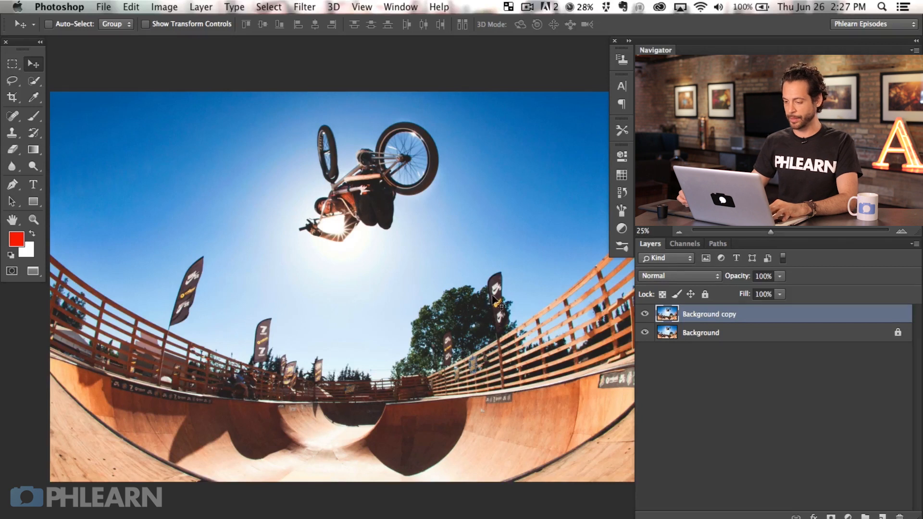
mouse_move(304, 14)
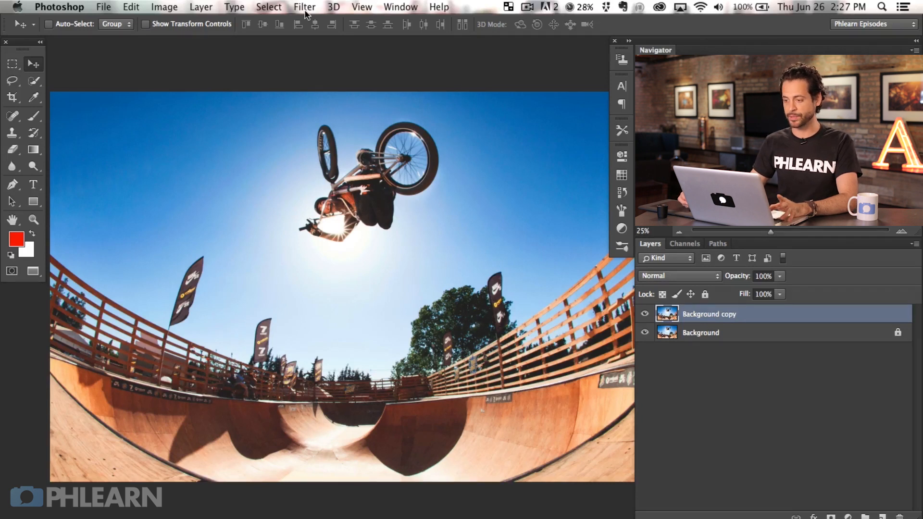
- Bring up the Filter menu to reach the Blur Gallery for the copied layer
click(305, 6)
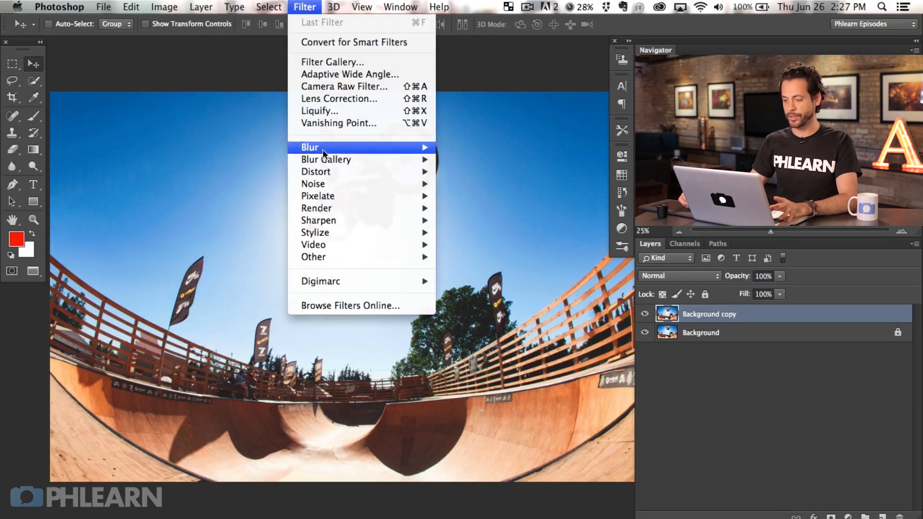
mouse_move(326, 159)
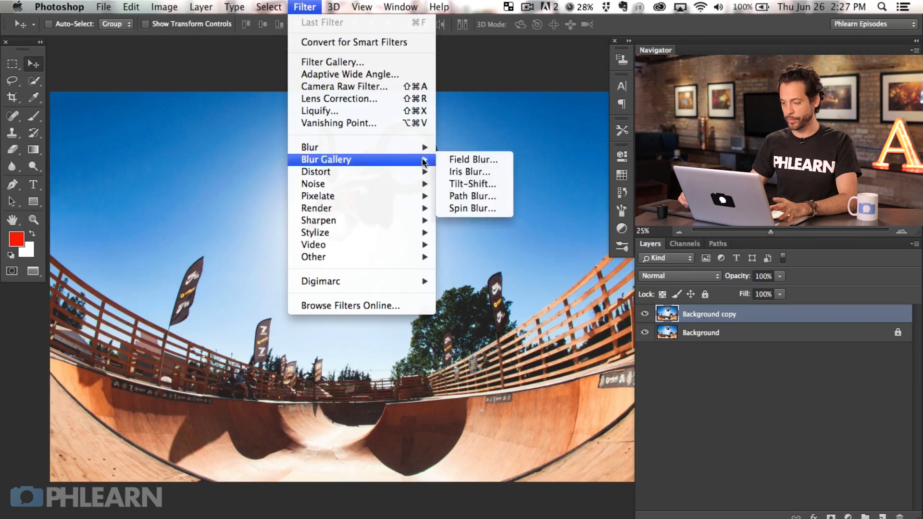
mouse_move(471, 196)
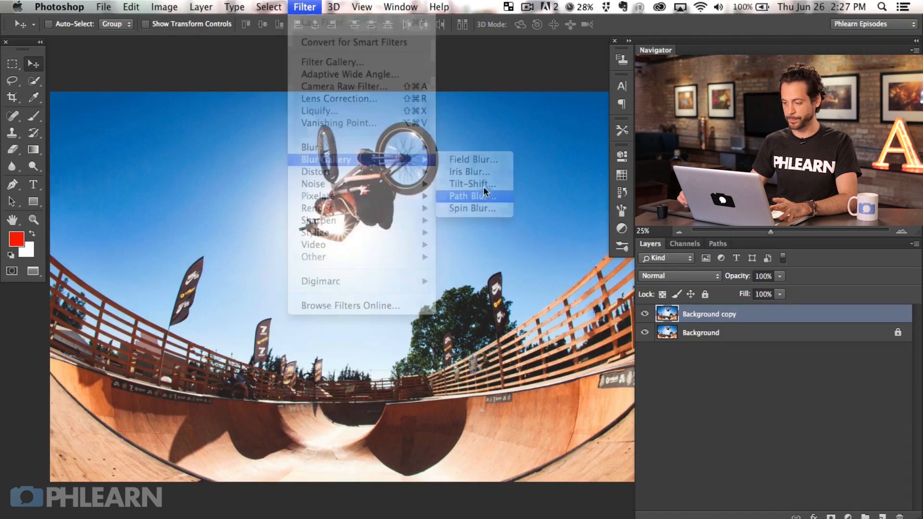
- Launch Path Blur from the Blur Gallery, previewing a default motion blur on the BMX photo
click(470, 196)
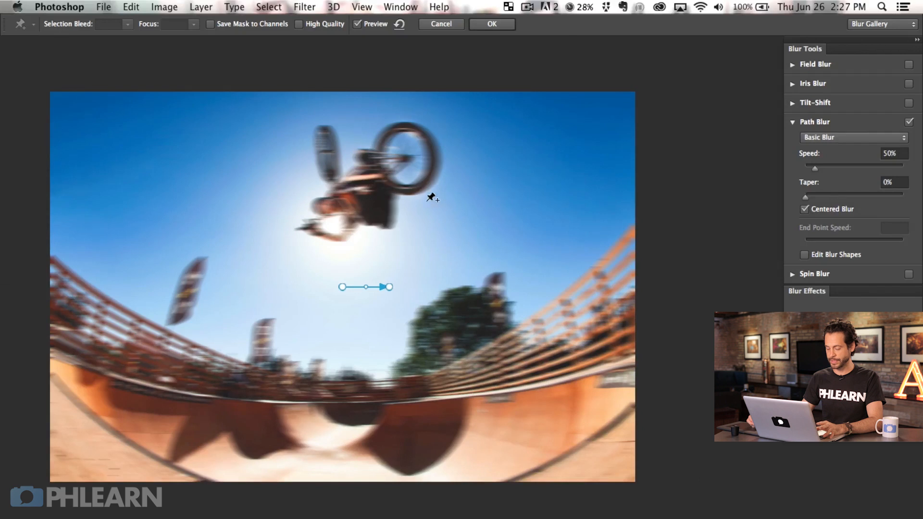
mouse_move(374, 222)
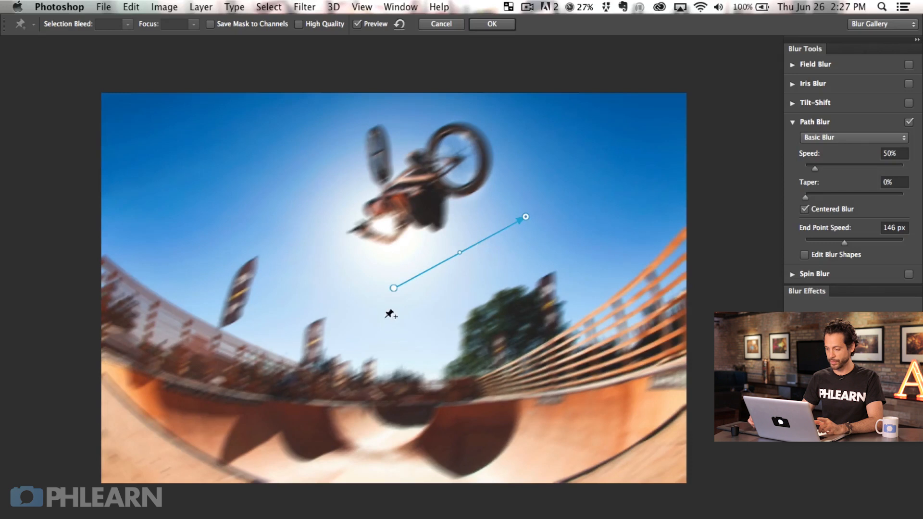
mouse_move(638, 185)
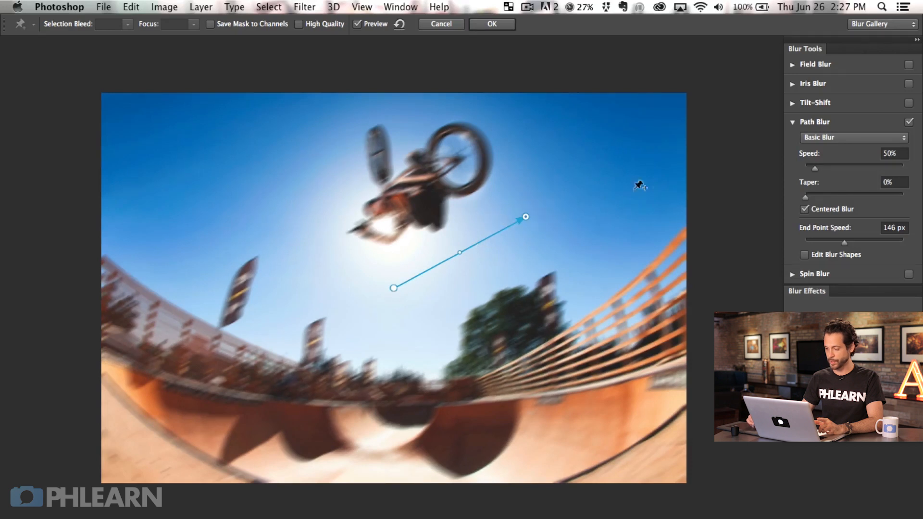
mouse_move(526, 219)
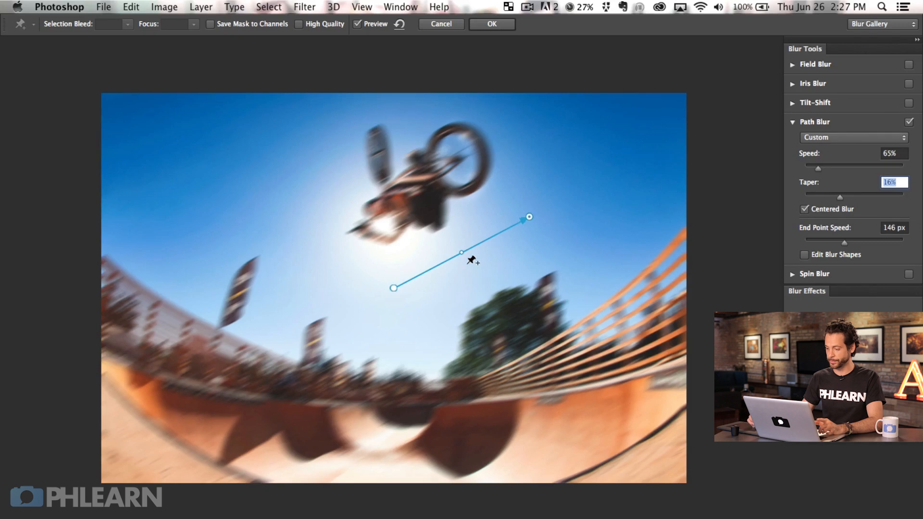
mouse_move(748, 209)
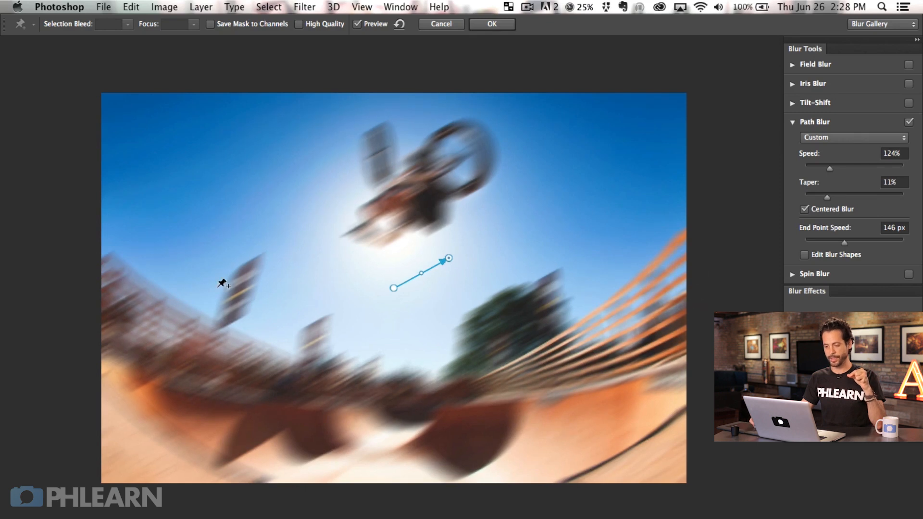
mouse_move(202, 311)
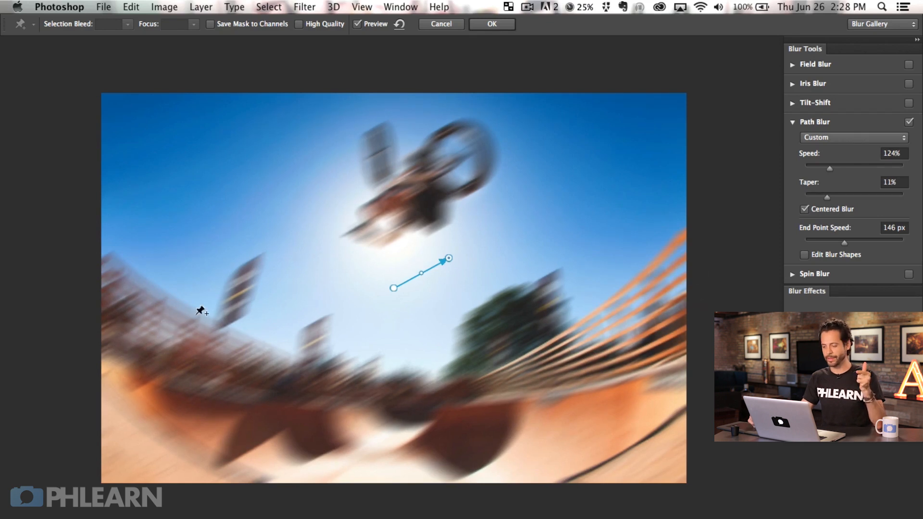
mouse_move(314, 341)
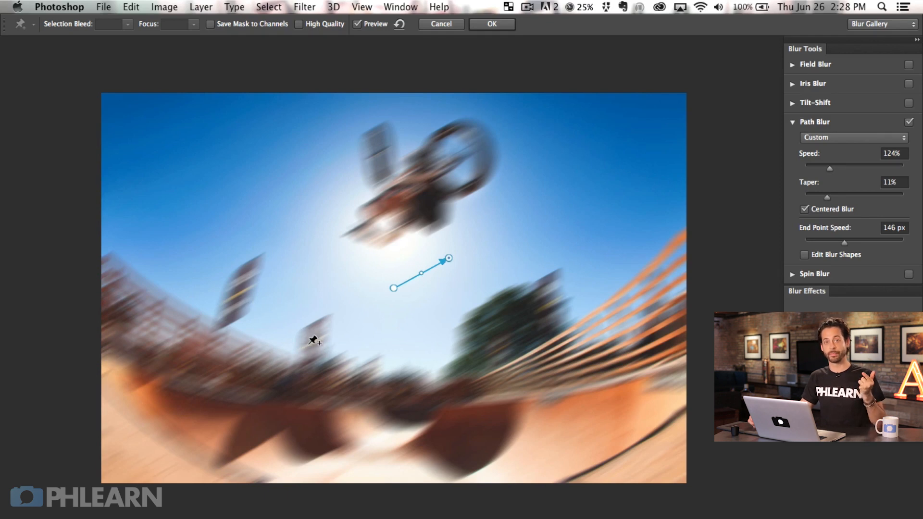
mouse_move(352, 287)
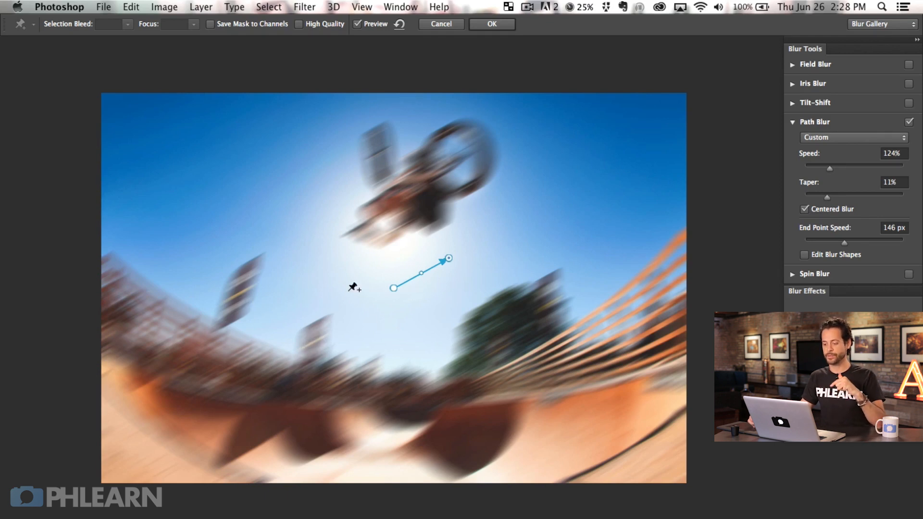
mouse_move(450, 261)
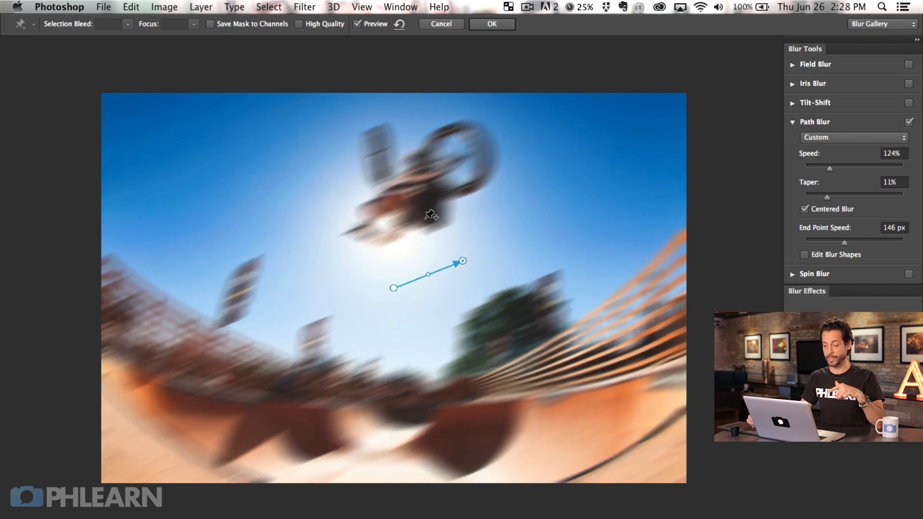
mouse_move(438, 219)
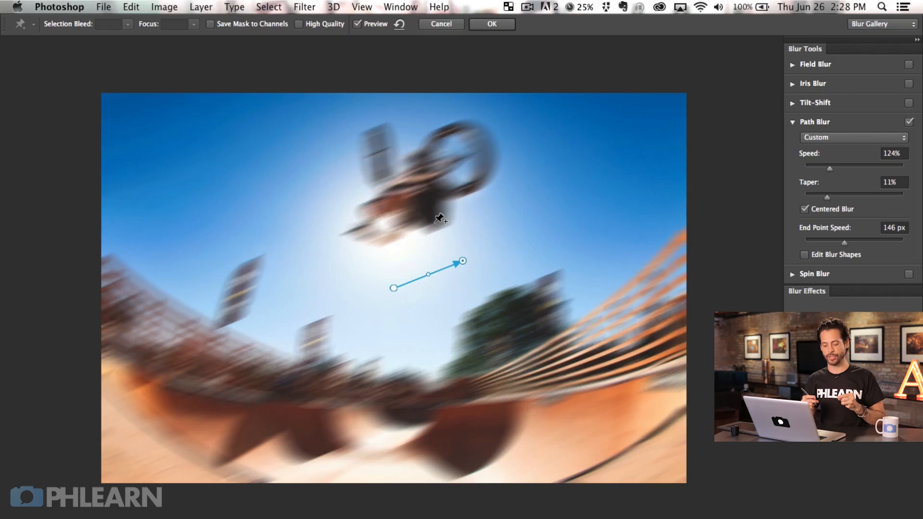
- Leave the blur workspace and set the Lasso feather to 16.7 px for a soft rider selection
click(491, 23)
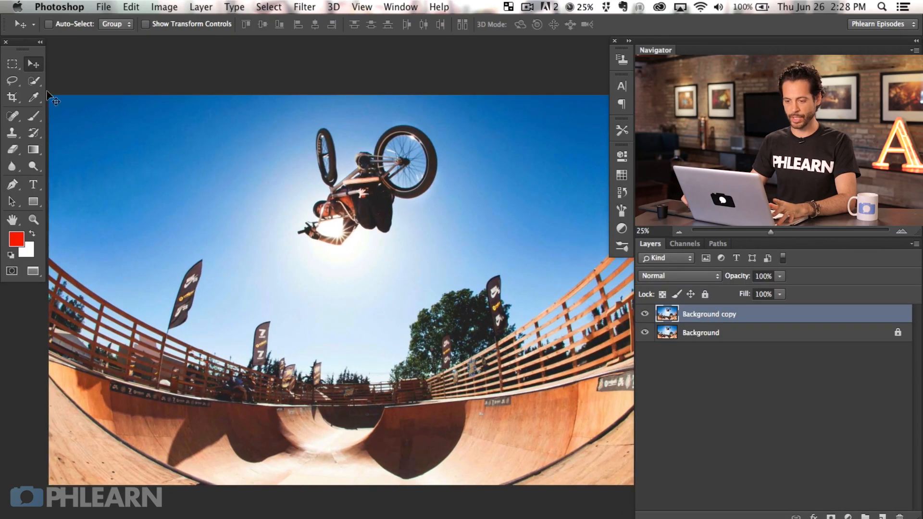
click(12, 80)
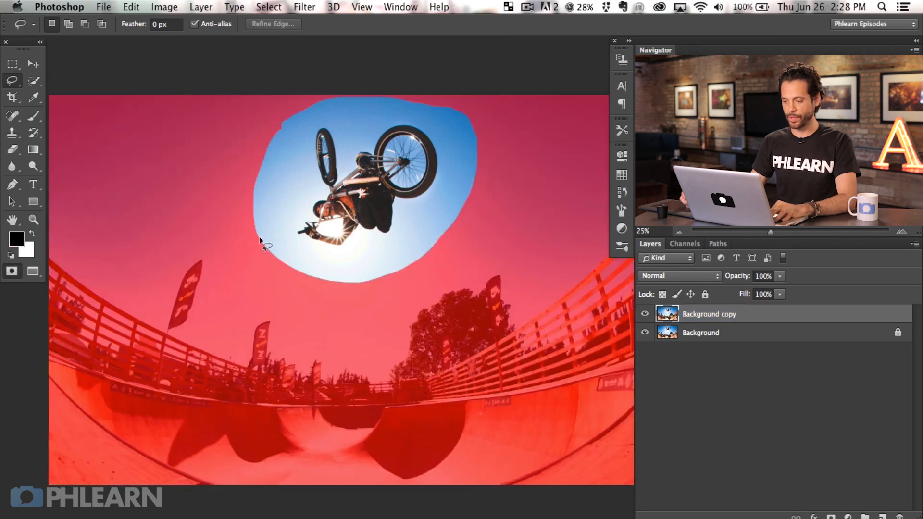
mouse_move(430, 241)
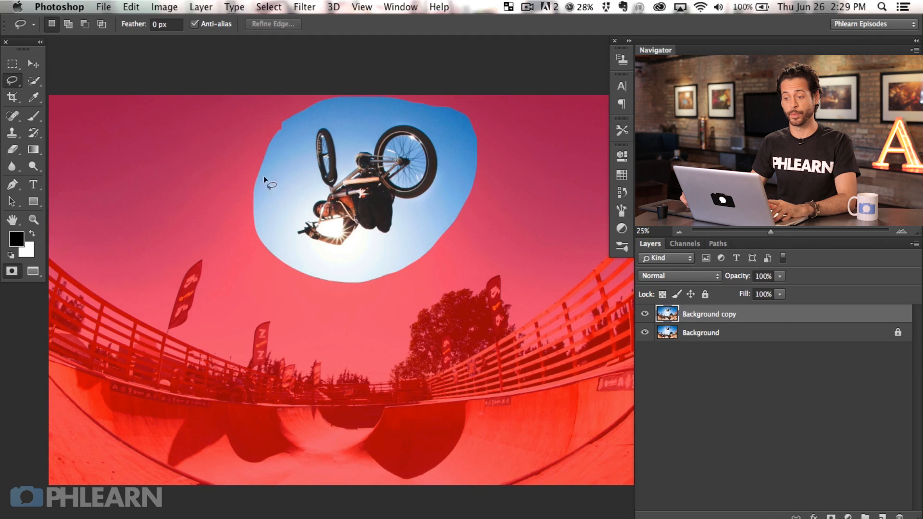
triple_click(164, 24)
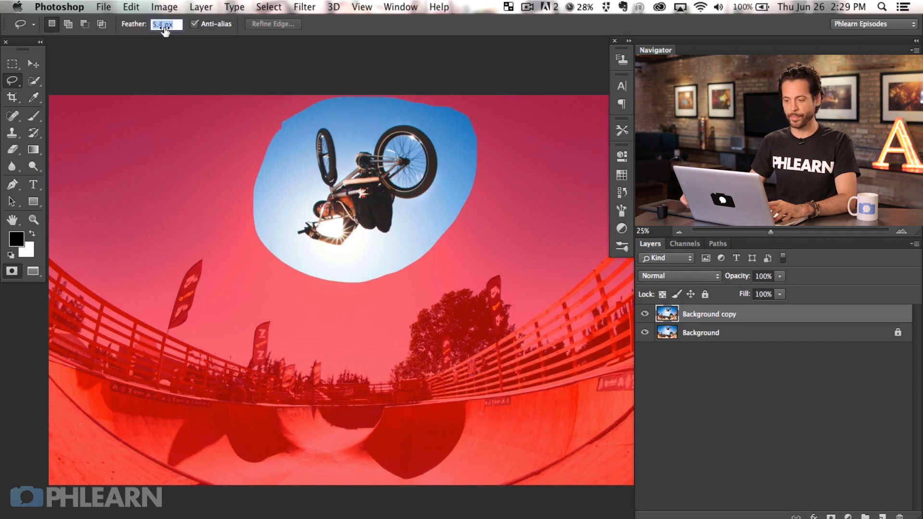
text(16.7 px)
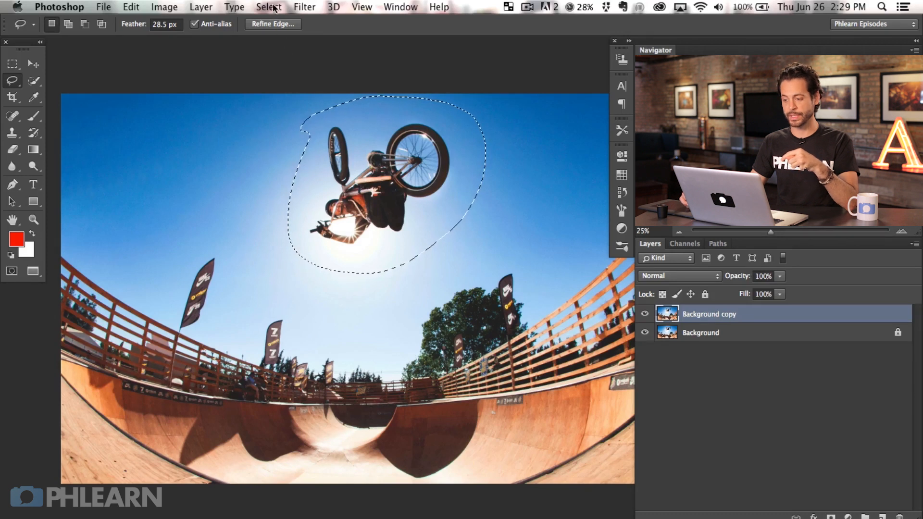
- Invert the feathered selection onto the background and head to the Filter menu
click(268, 7)
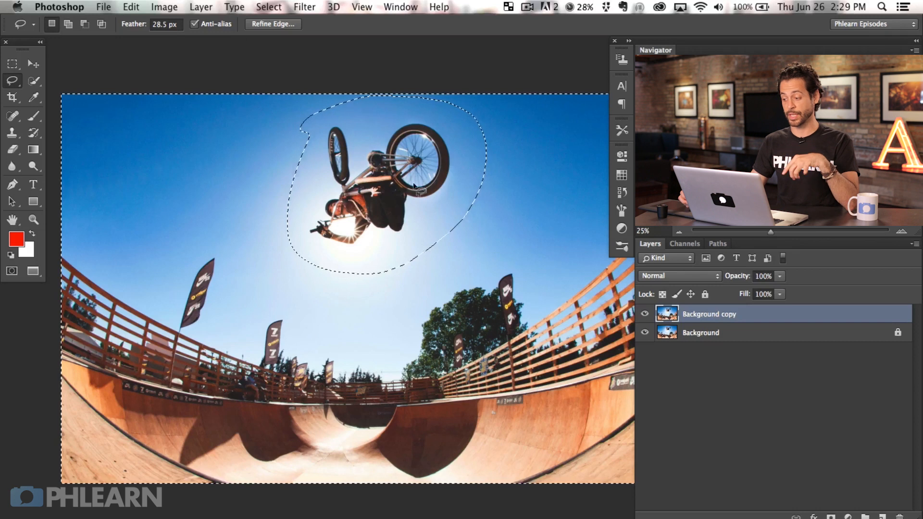
mouse_move(412, 221)
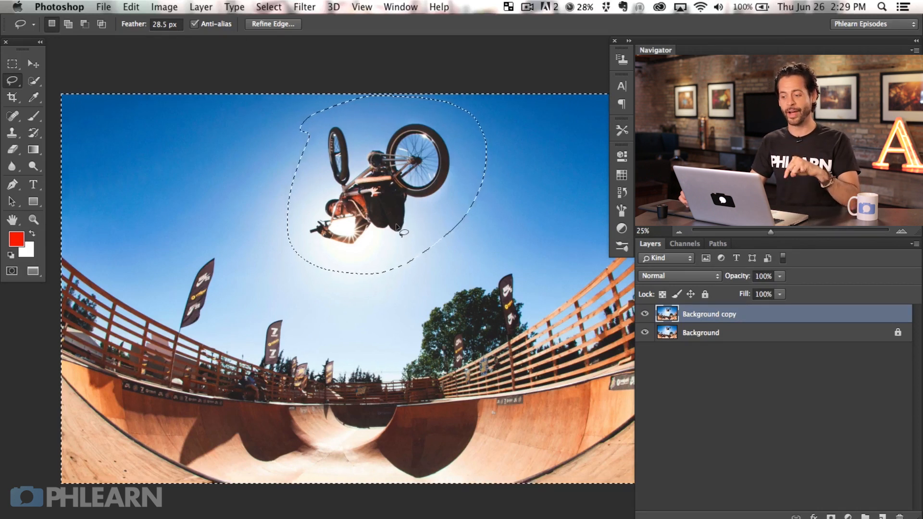
click(304, 7)
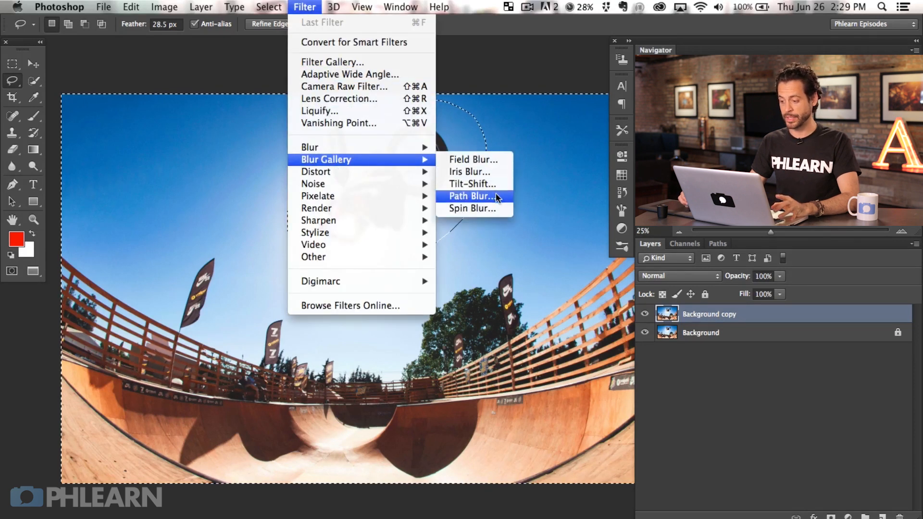
- Launch Path Blur on the background selection so the rider stays sharp
click(471, 196)
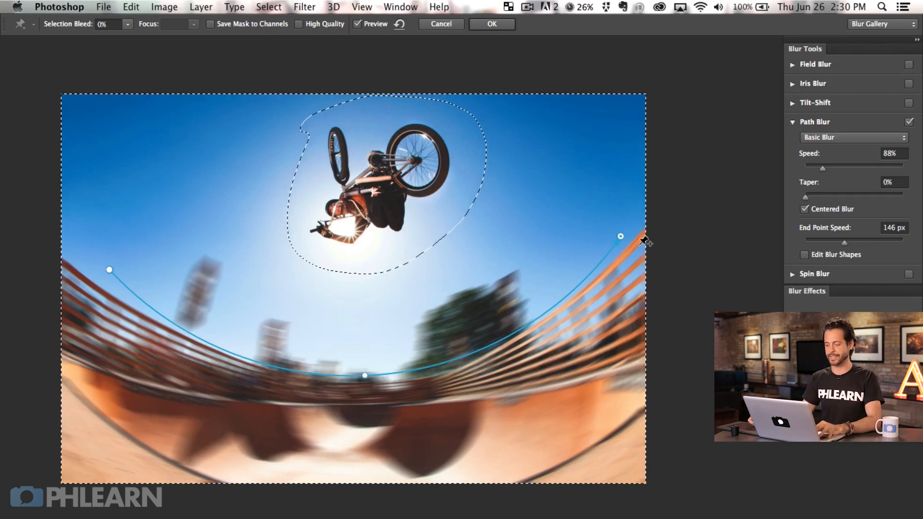
mouse_move(391, 325)
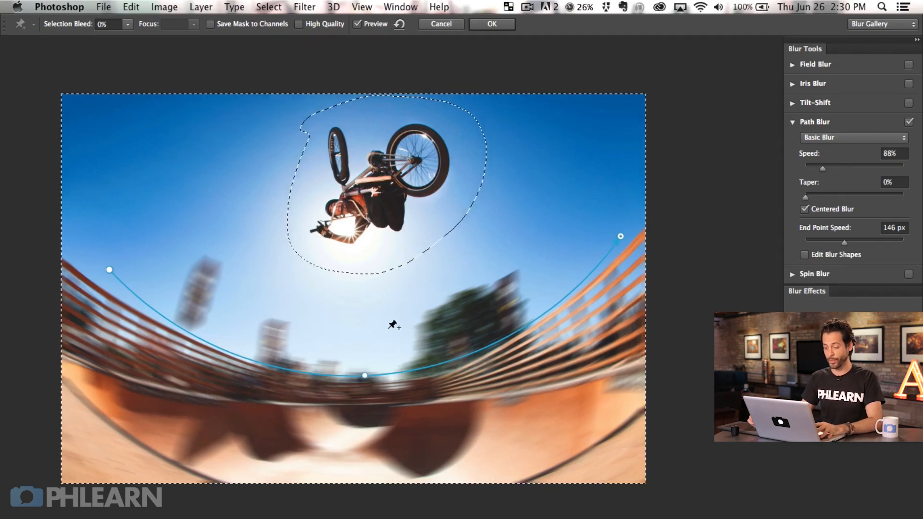
mouse_move(276, 319)
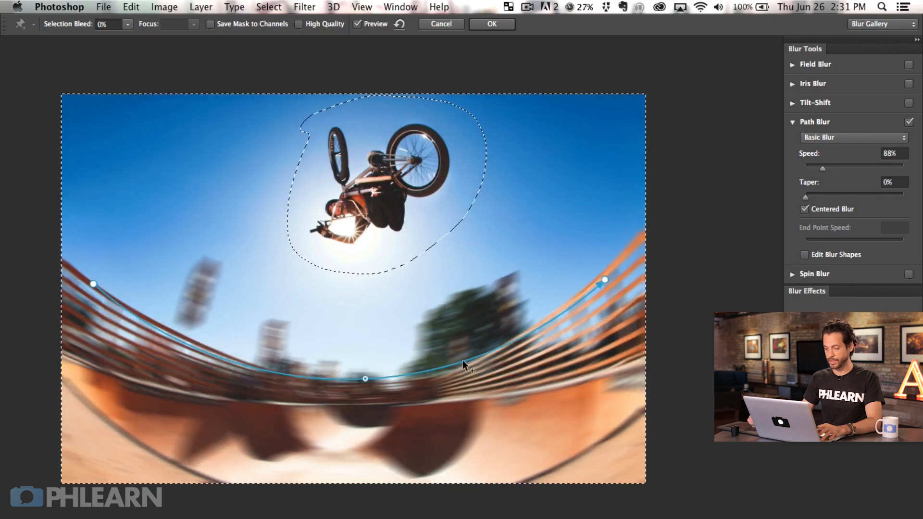
- Set the Path Blur speed to 52% and commit the blur to the copy layer
triple_click(890, 153)
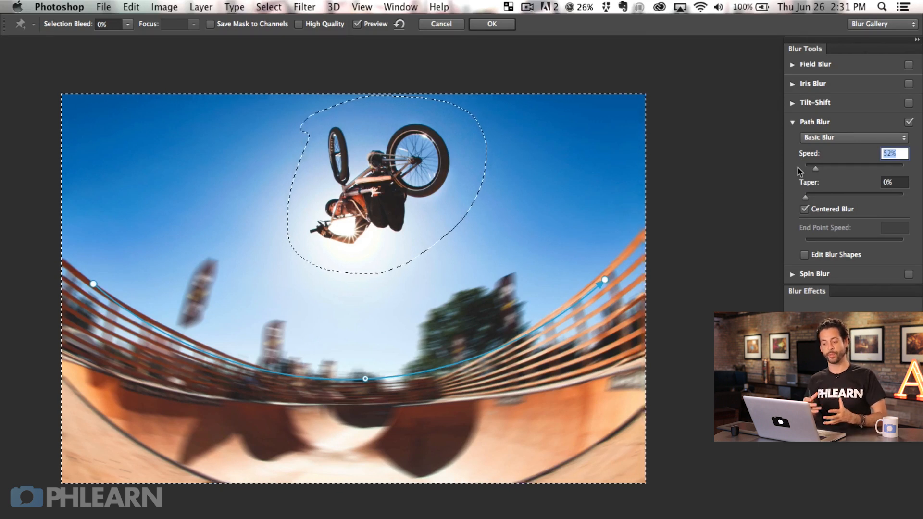
mouse_move(564, 263)
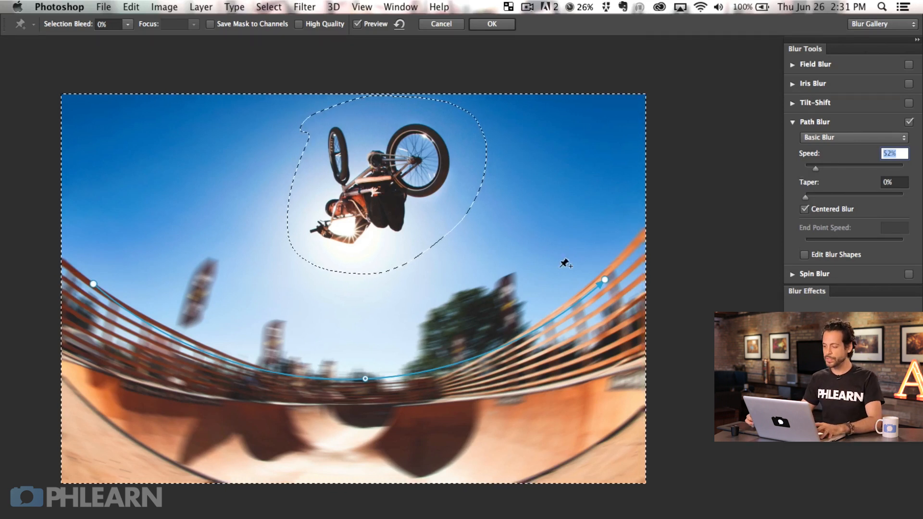
click(491, 23)
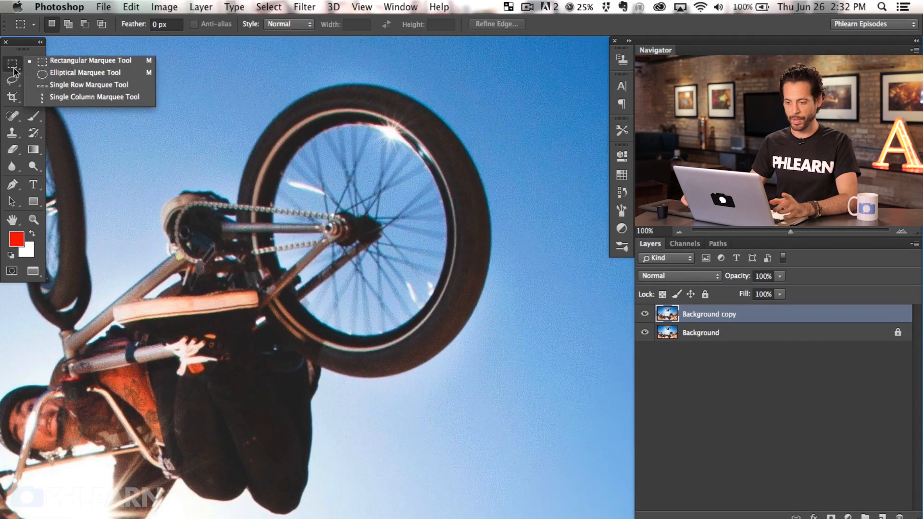
- Outline the front wheel with an elliptical marquee and subtract the frame area with the Polygonal Lasso
click(85, 72)
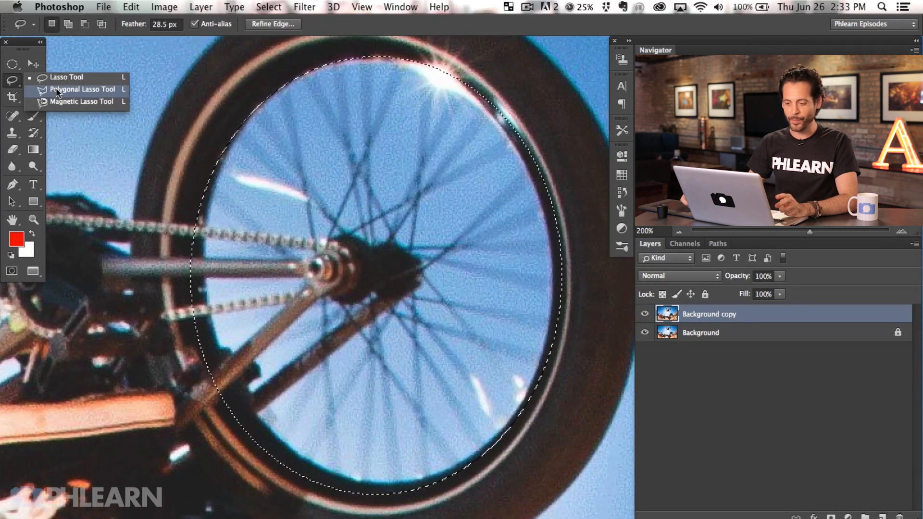
click(82, 88)
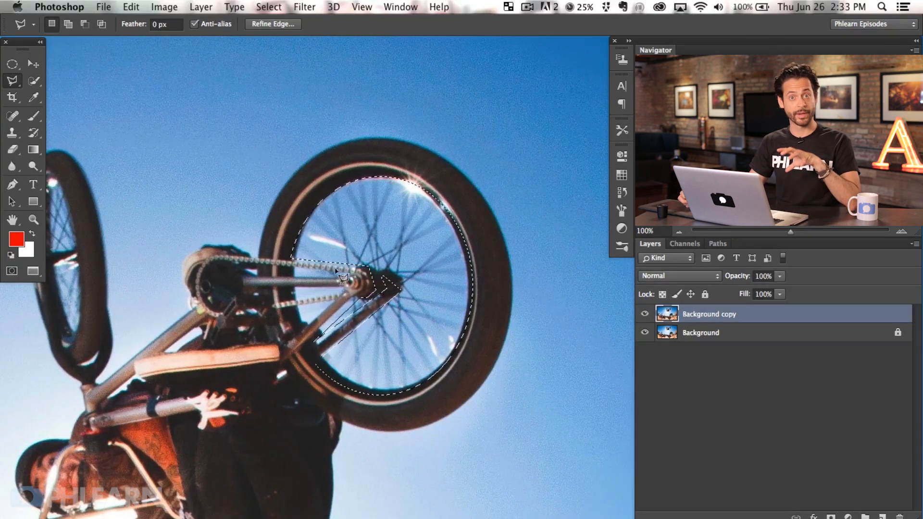
click(305, 7)
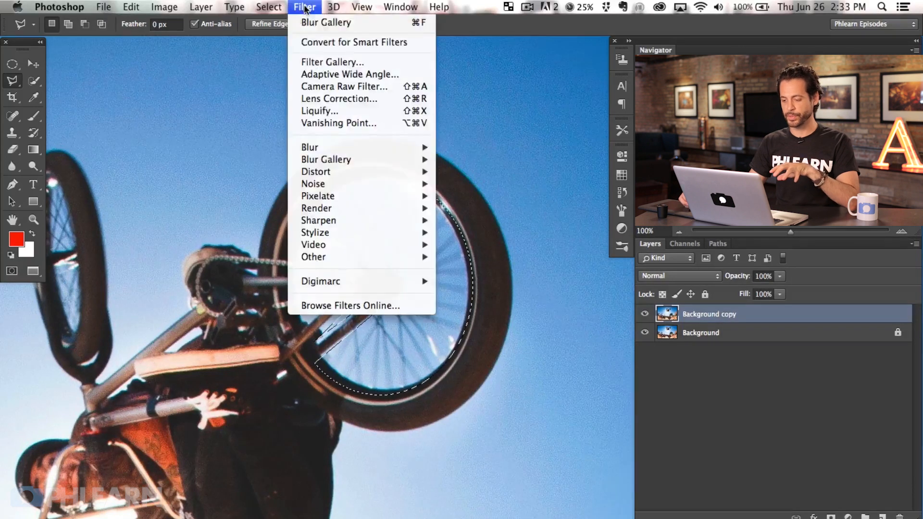
mouse_move(326, 159)
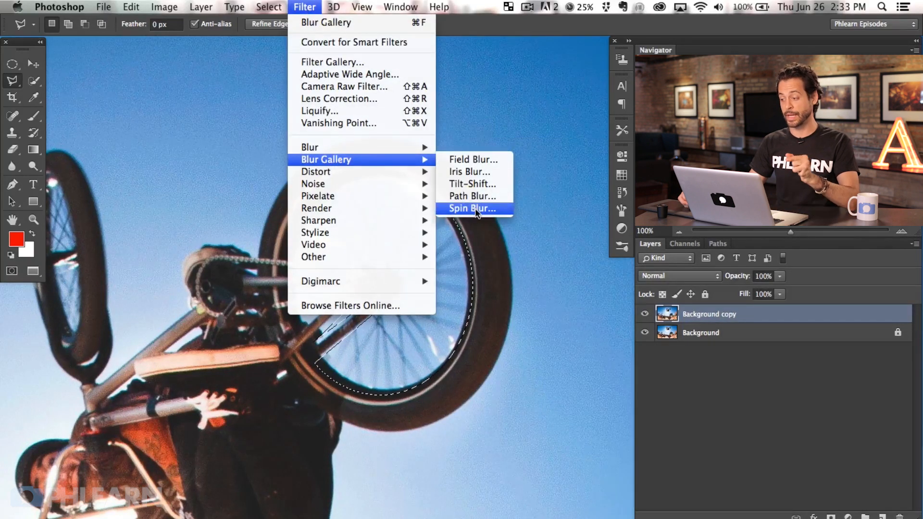
- Launch Spin Blur on the front wheel selection at a 13° blur angle
click(473, 209)
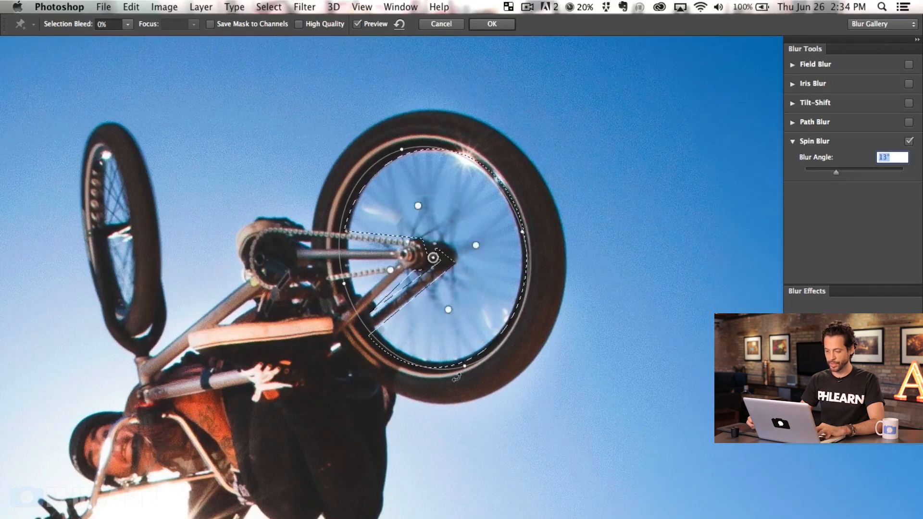
- Commit the Spin Blur, deselect, and toggle the Background copy's visibility to compare with the original
click(491, 24)
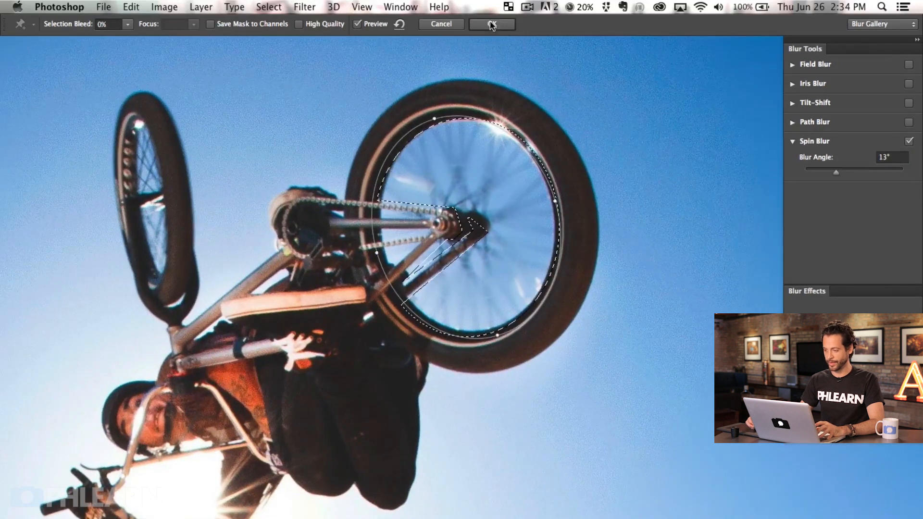
click(491, 23)
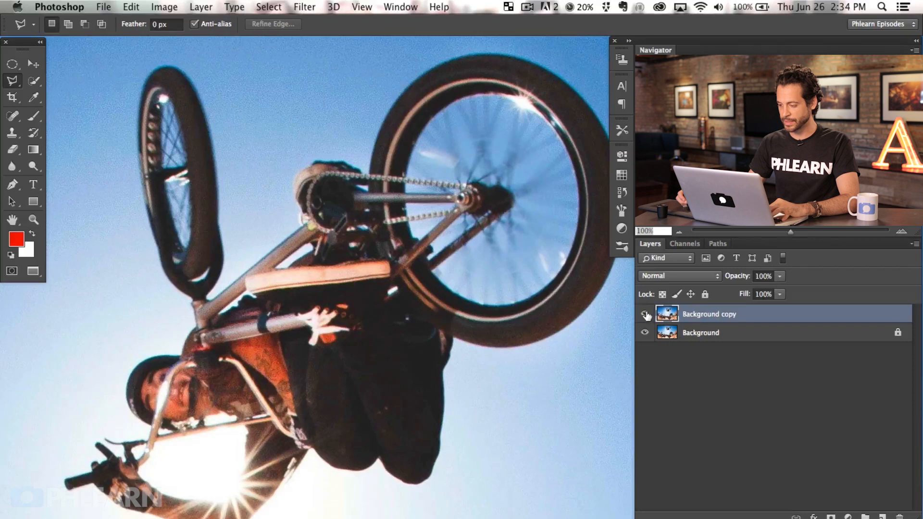
click(645, 313)
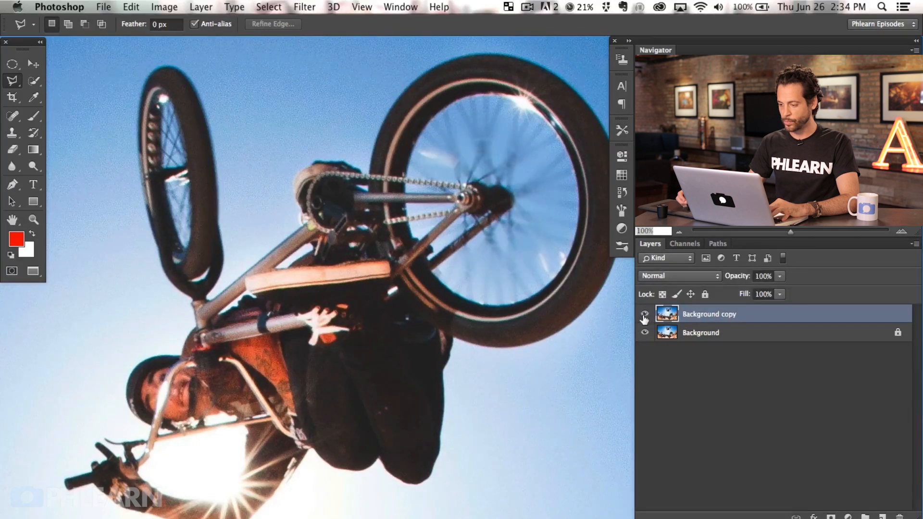
click(644, 314)
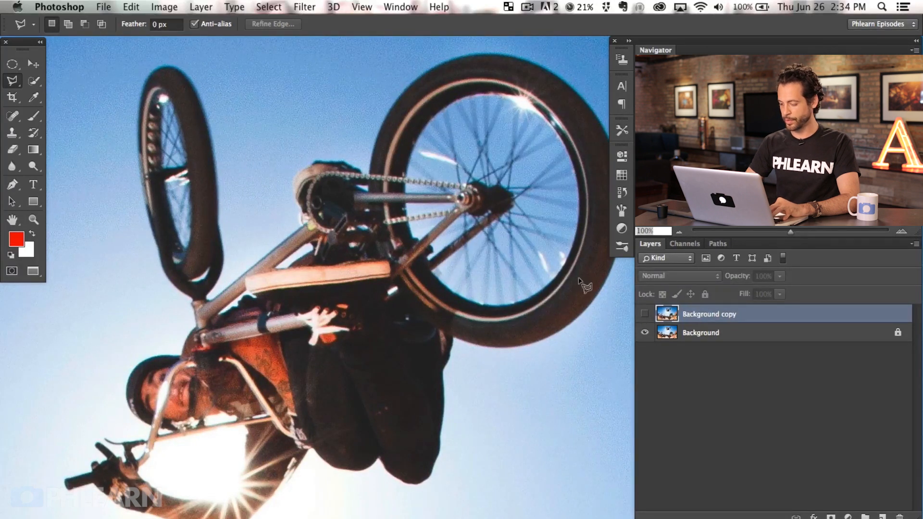